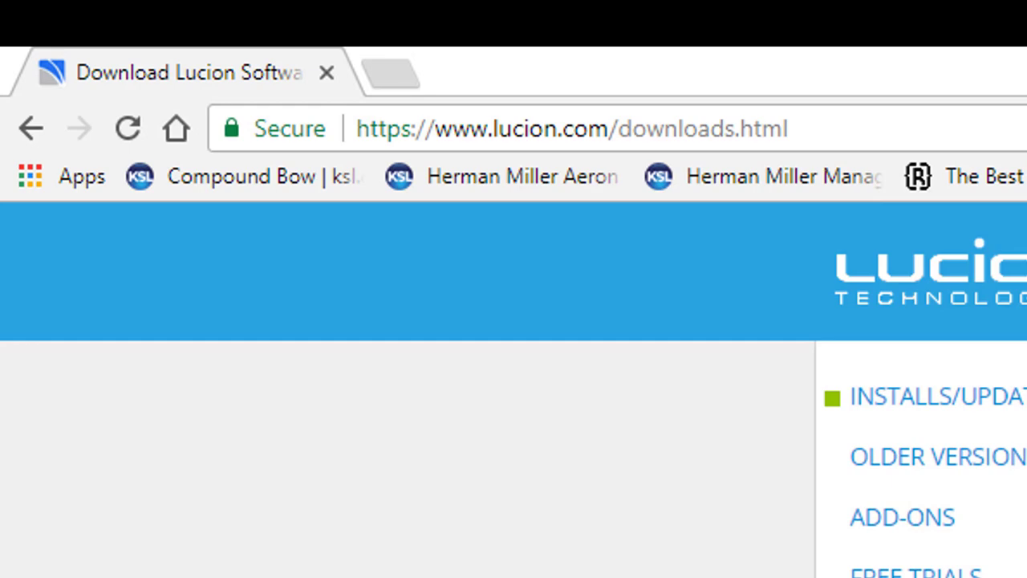
mouse_move(578, 177)
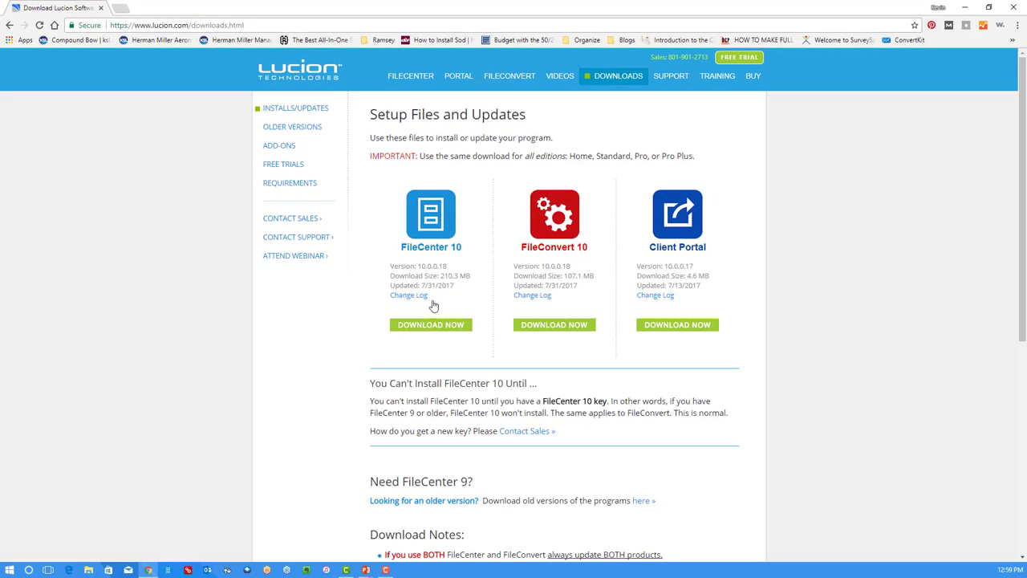
Download FileCenterSetup10.exe from the FileCenter 10 entry on Lucion's downloads page.
left_click(431, 324)
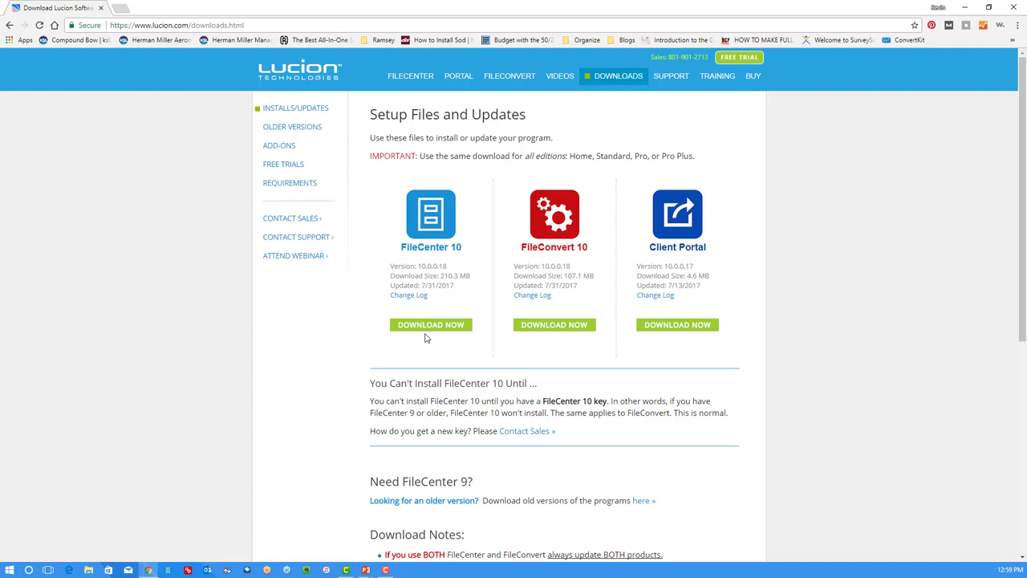
left_click(431, 324)
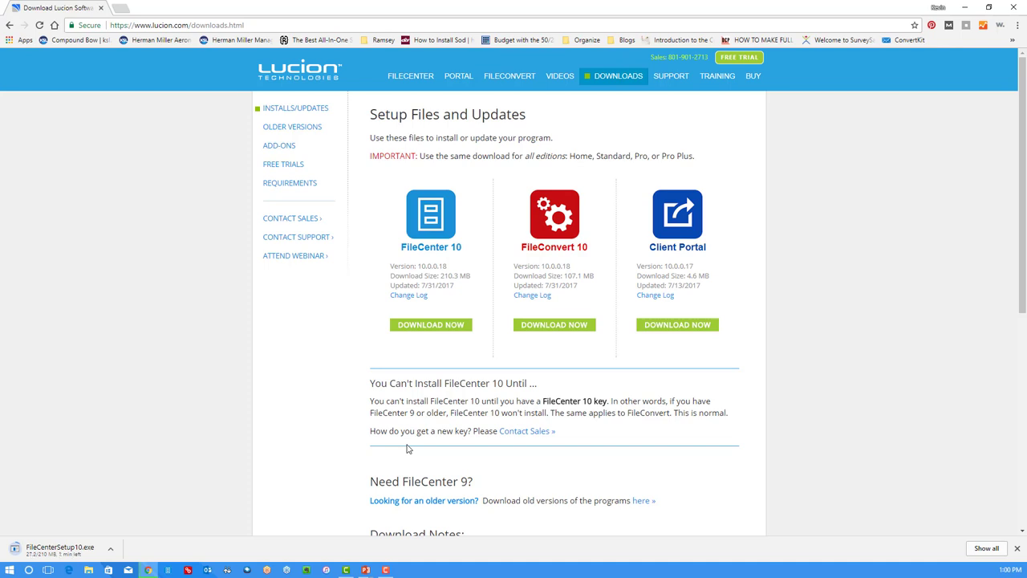
mouse_move(884, 430)
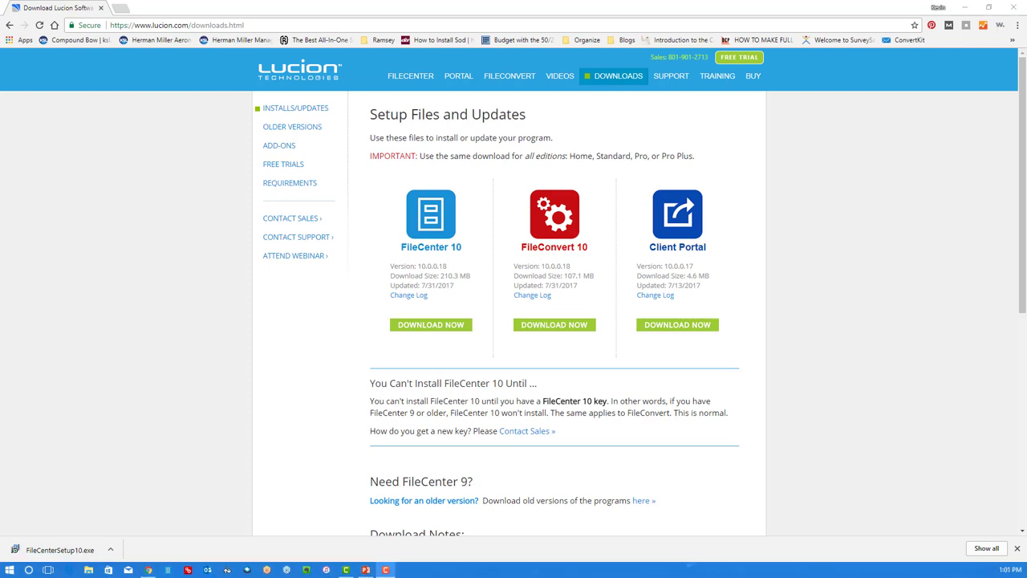
mouse_move(977, 530)
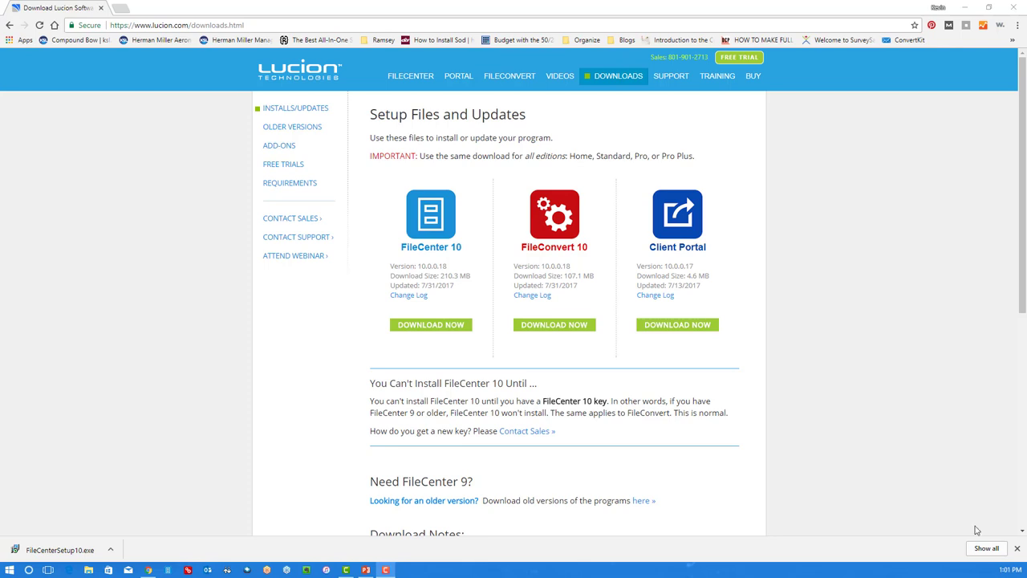
mouse_move(205, 536)
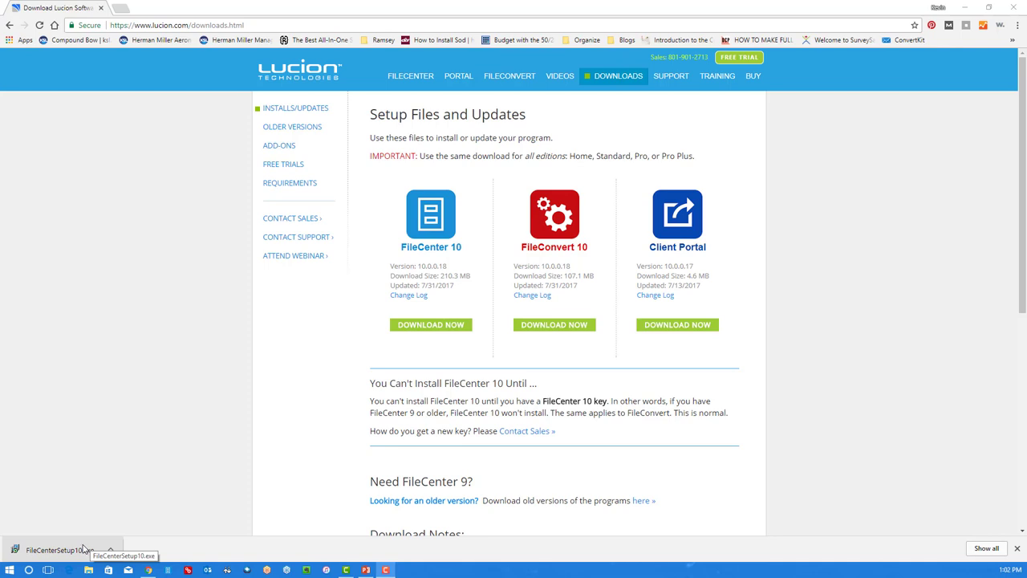
mouse_move(85, 548)
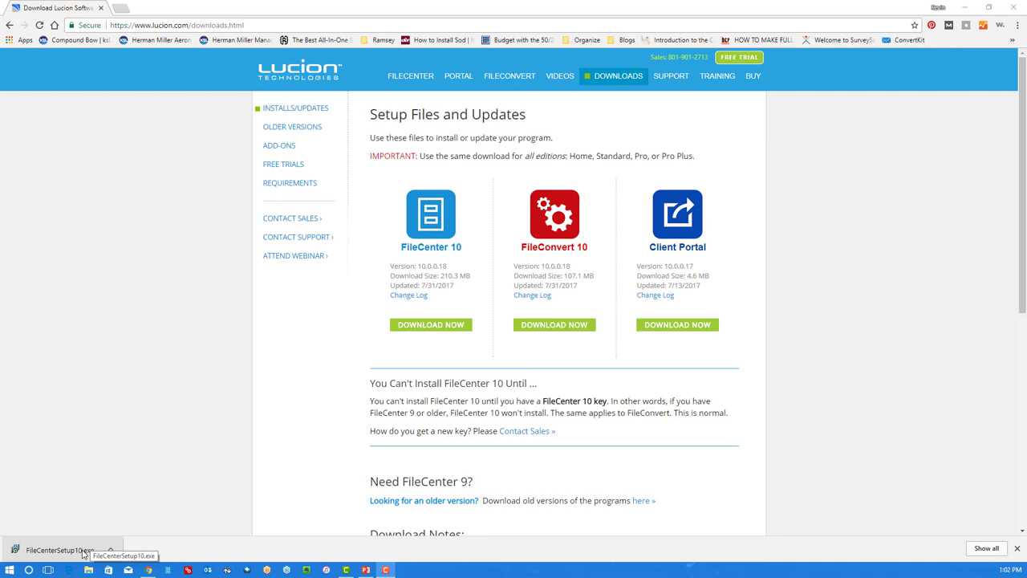
Launch FileCenterSetup10.exe and bring the FileCenter Setup Wizard to the front.
left_click(60, 550)
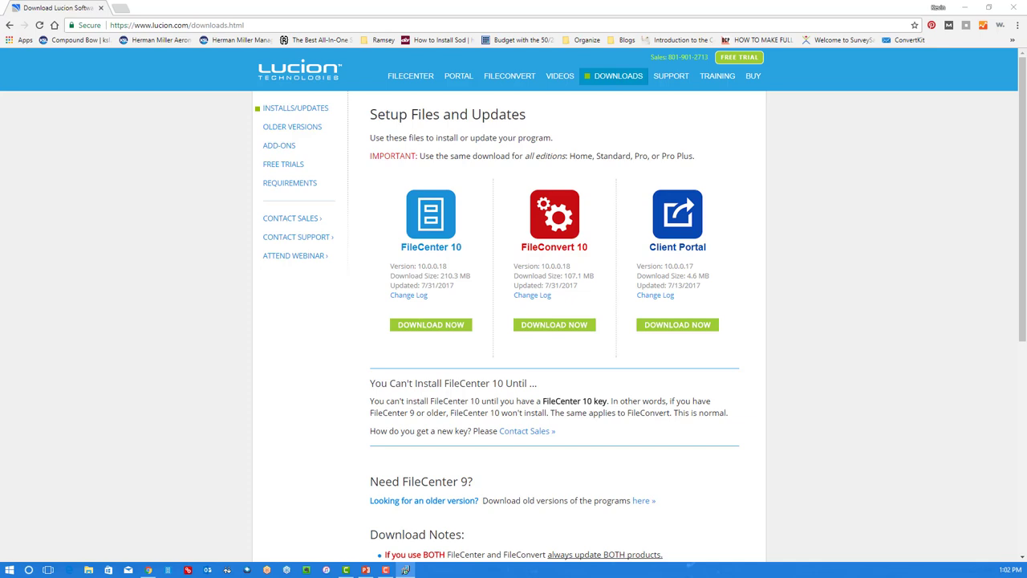
left_click(430, 325)
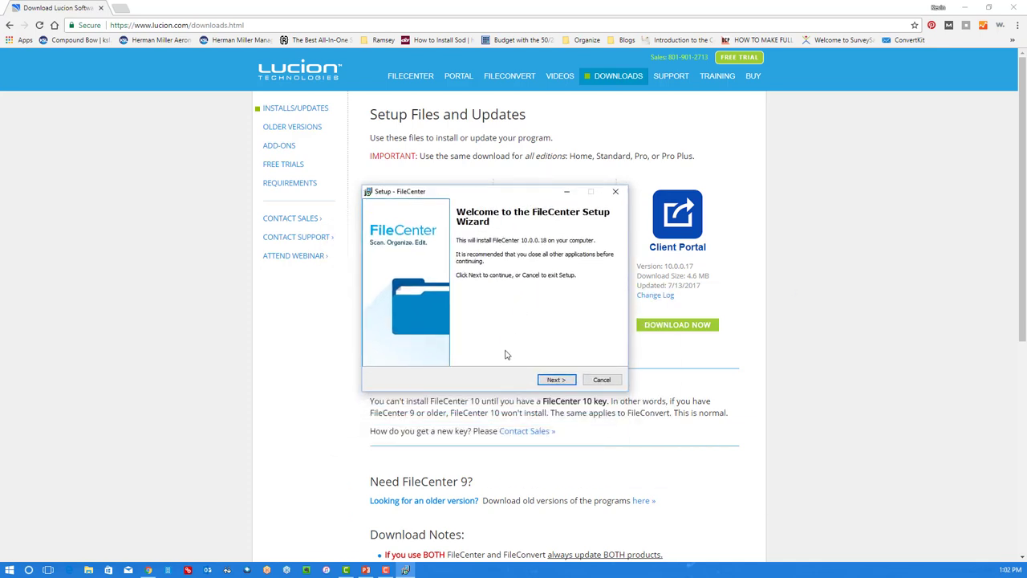
mouse_move(519, 353)
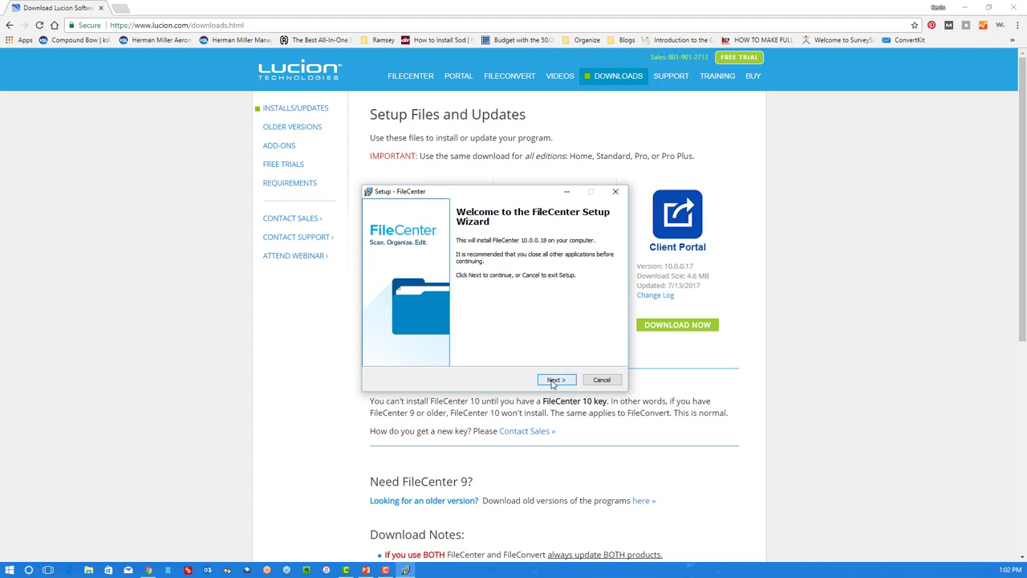
Accept the license, enter the product key, leave PDF Printer unchecked, and install.
left_click(556, 380)
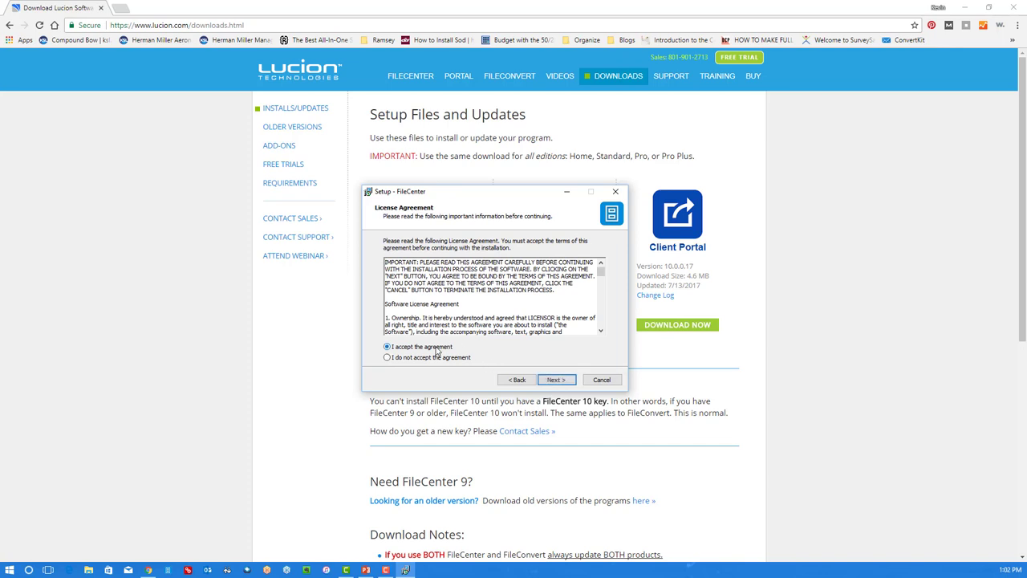
left_click(556, 378)
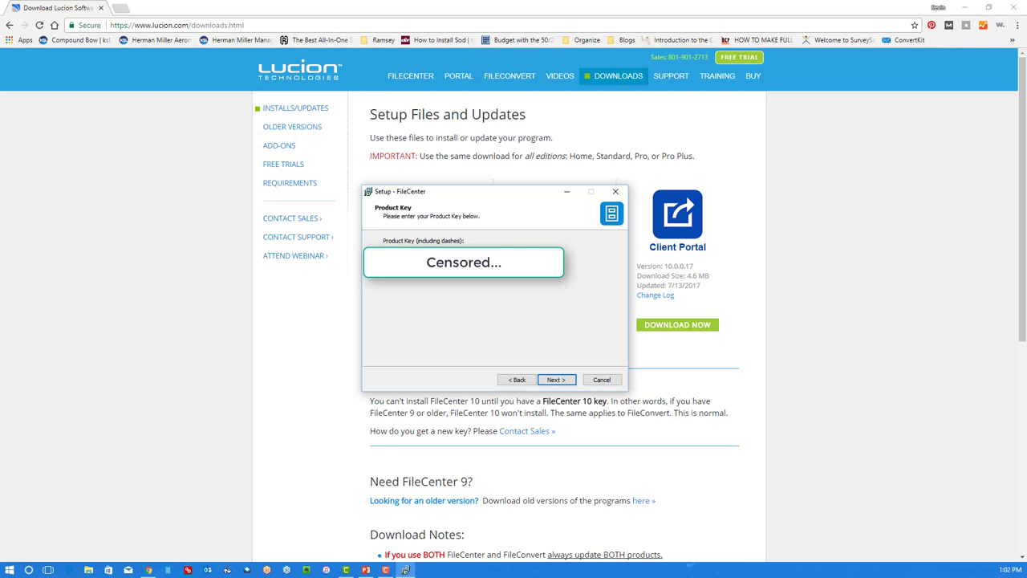
left_click(556, 380)
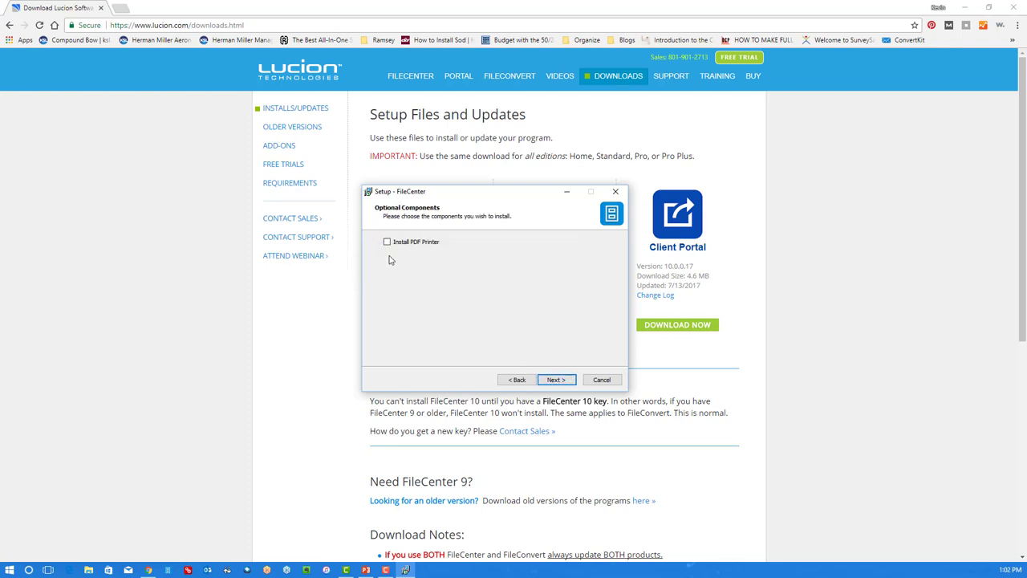
mouse_move(419, 260)
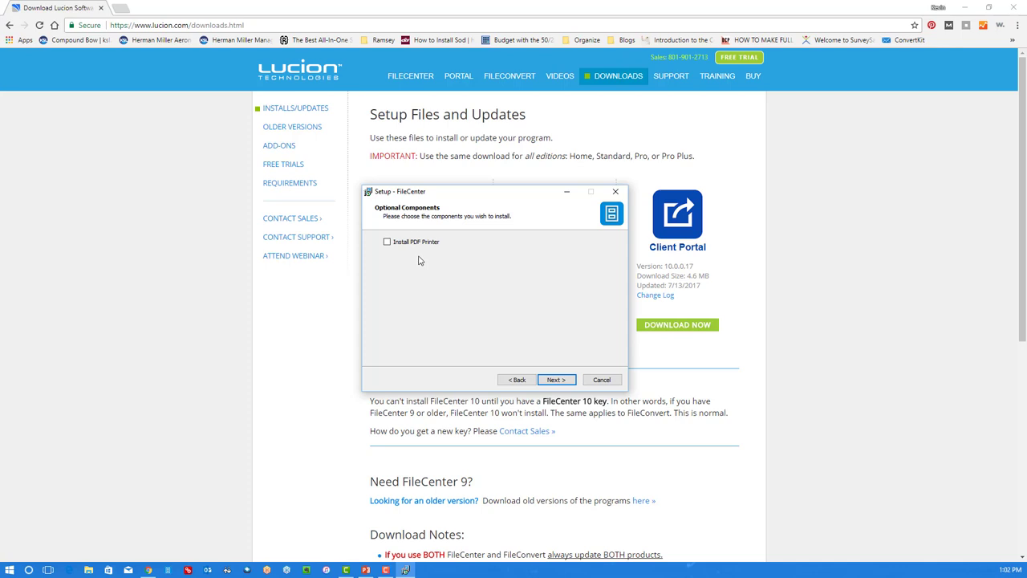
mouse_move(399, 273)
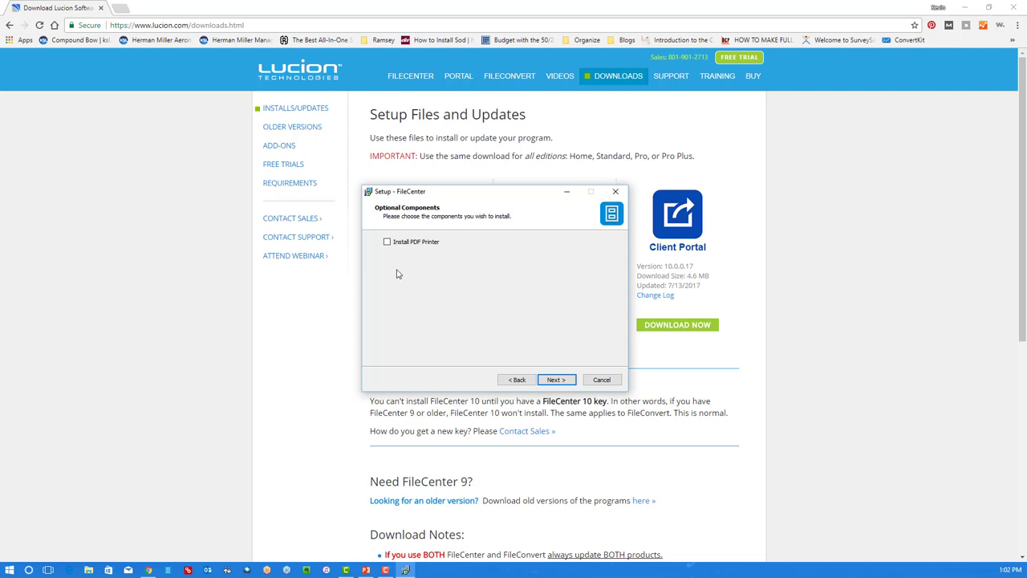
mouse_move(471, 340)
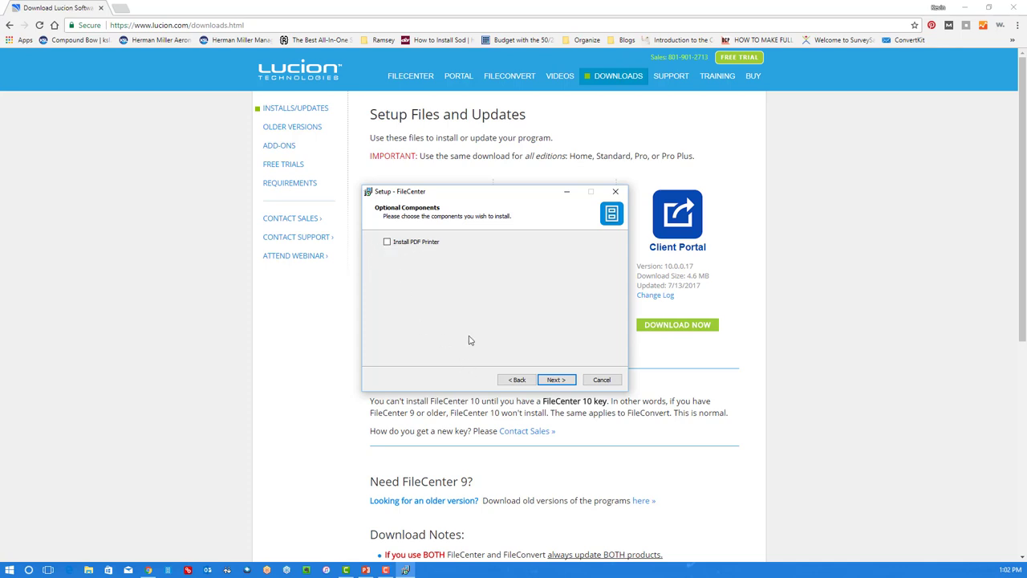
left_click(557, 379)
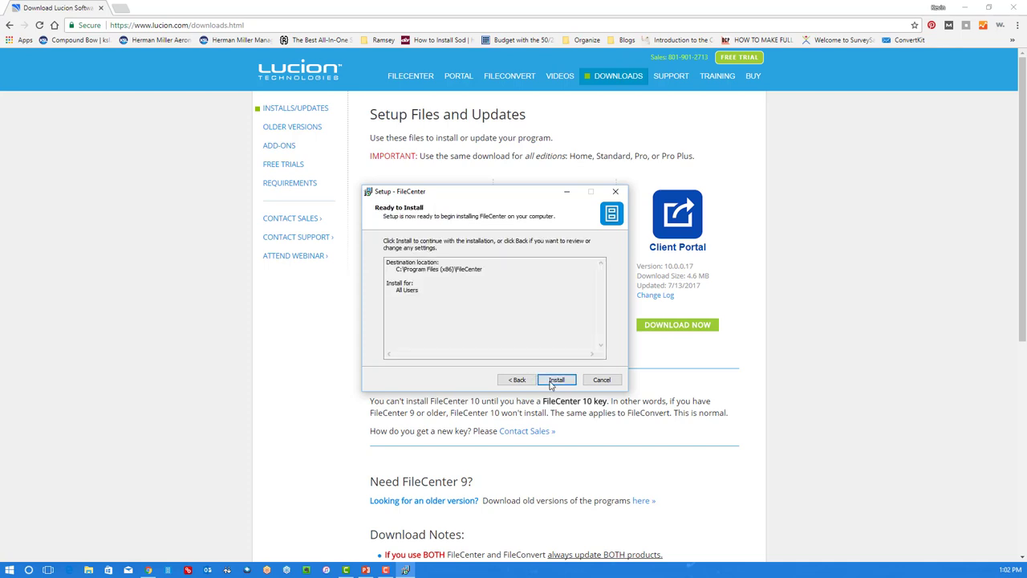
left_click(559, 379)
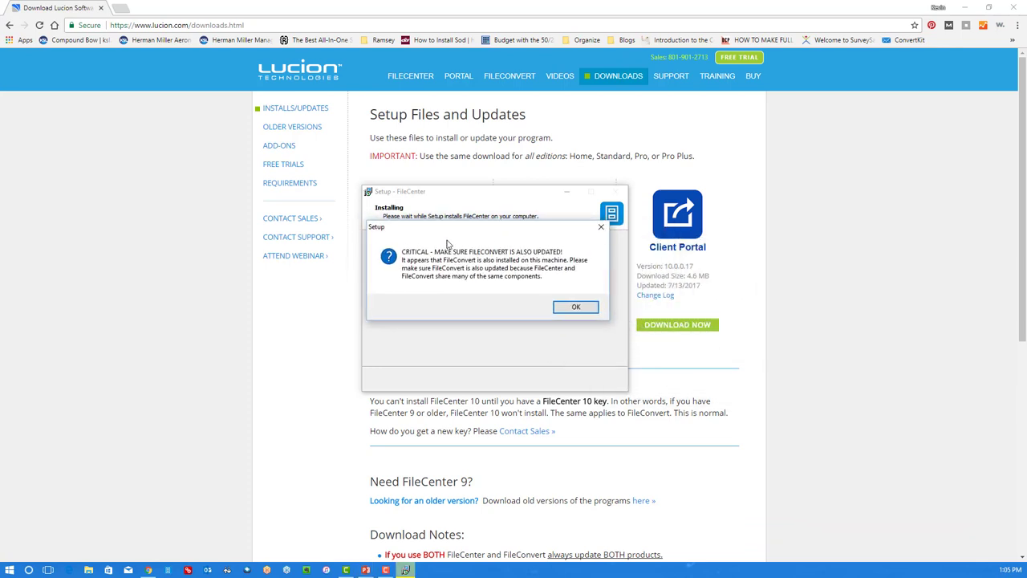
mouse_move(482, 286)
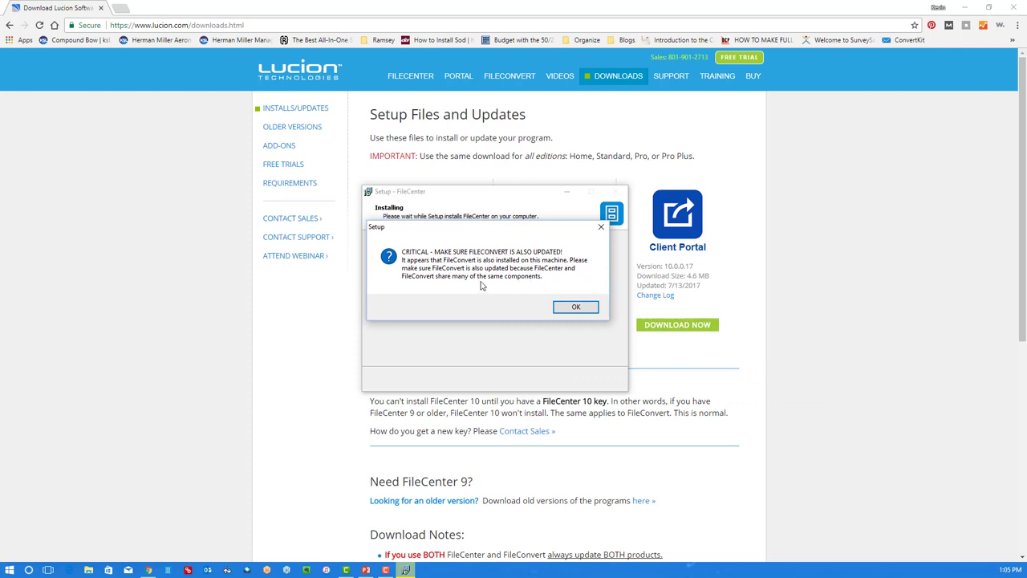
mouse_move(535, 327)
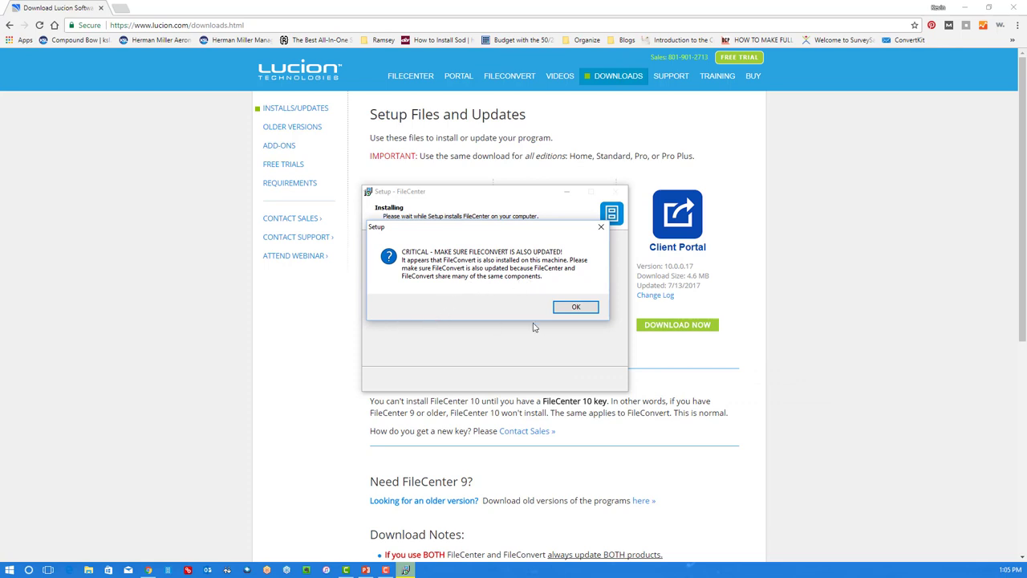
Dismiss the FileConvert update warning and finish the setup wizard.
left_click(575, 306)
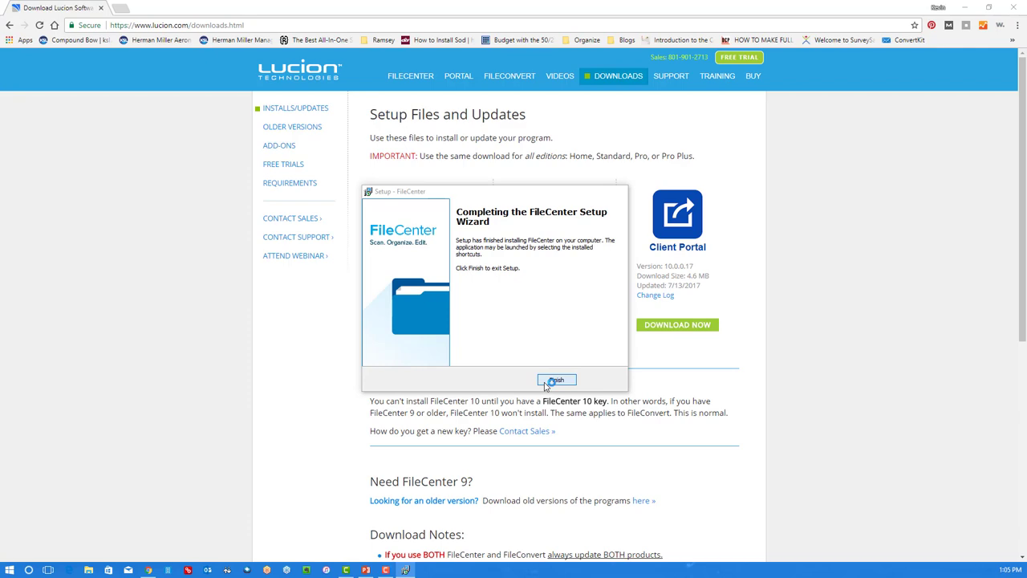
left_click(558, 380)
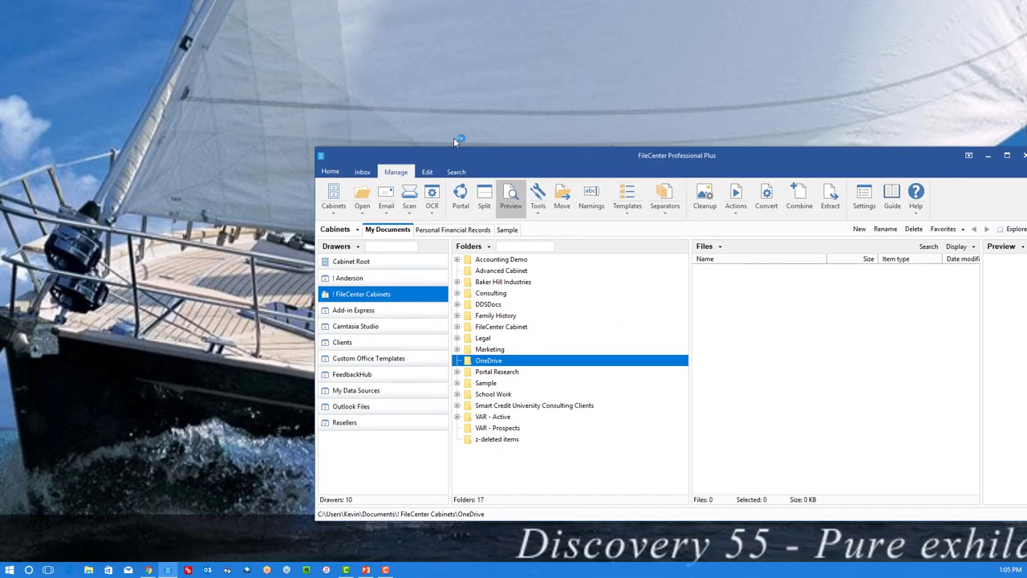
Check Enable Folder and Drawer Painting under Settings > Manage Files and confirm with OK.
left_click(988, 156)
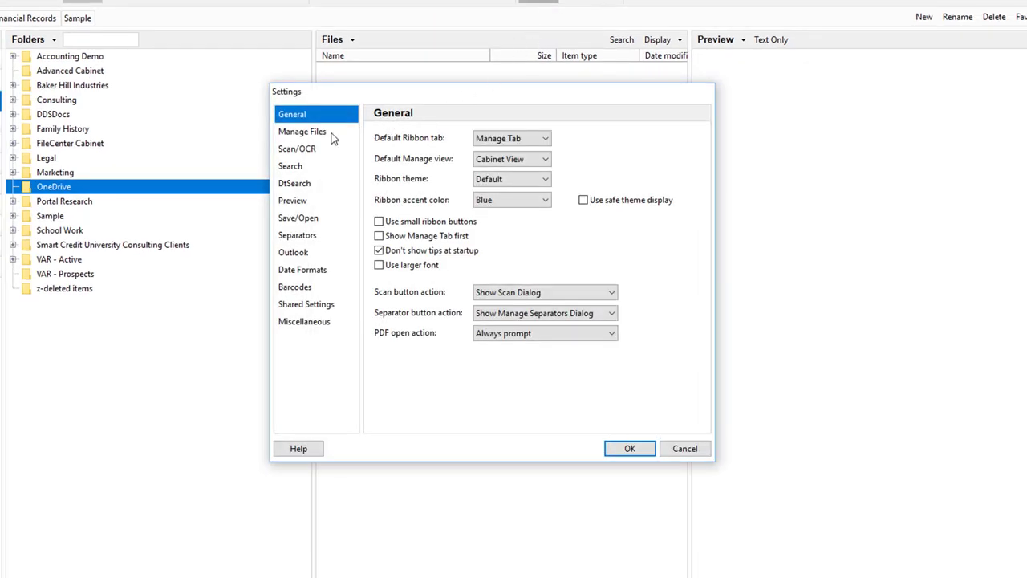
left_click(302, 131)
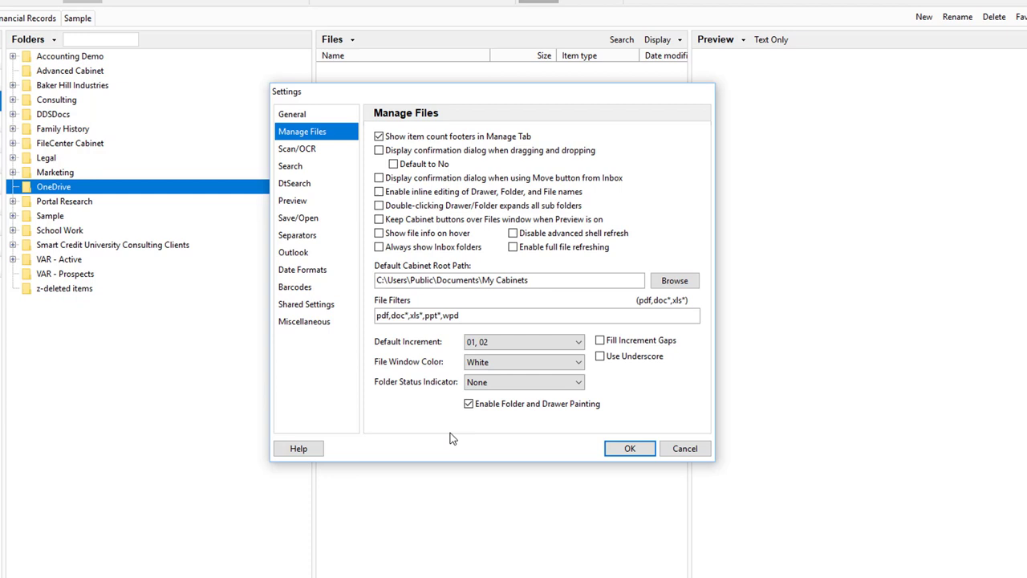
mouse_move(478, 417)
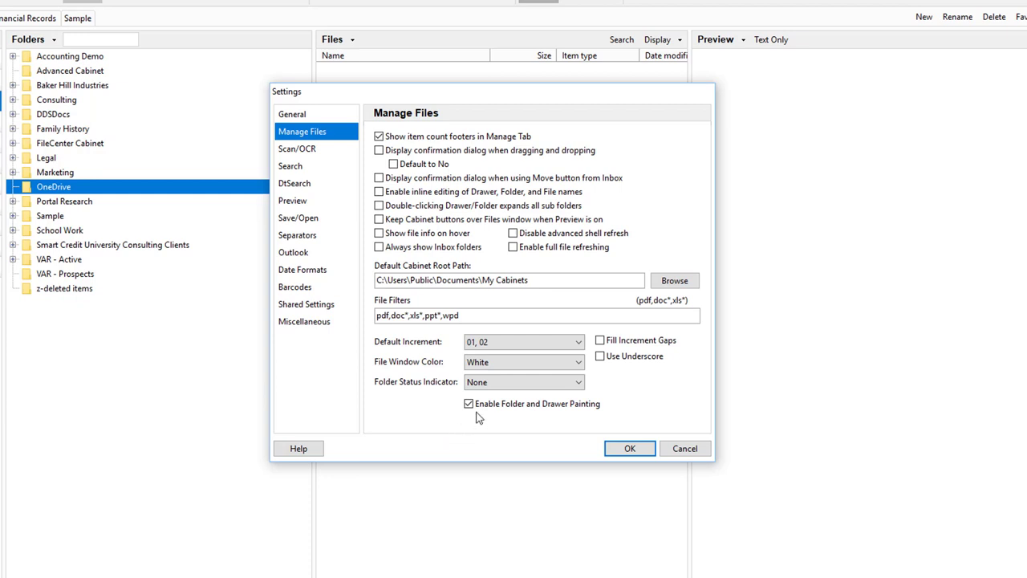
mouse_move(538, 420)
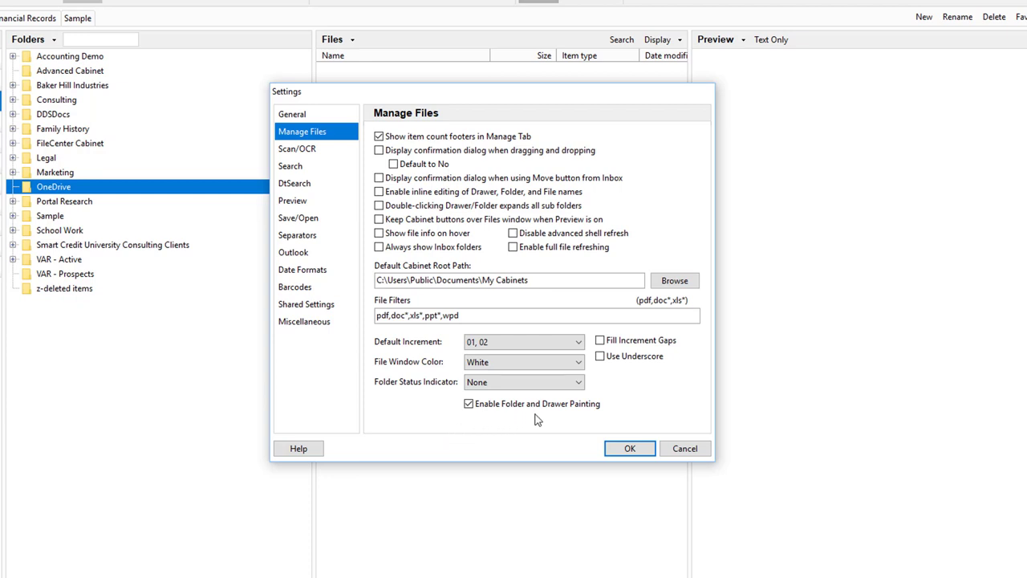
left_click(467, 404)
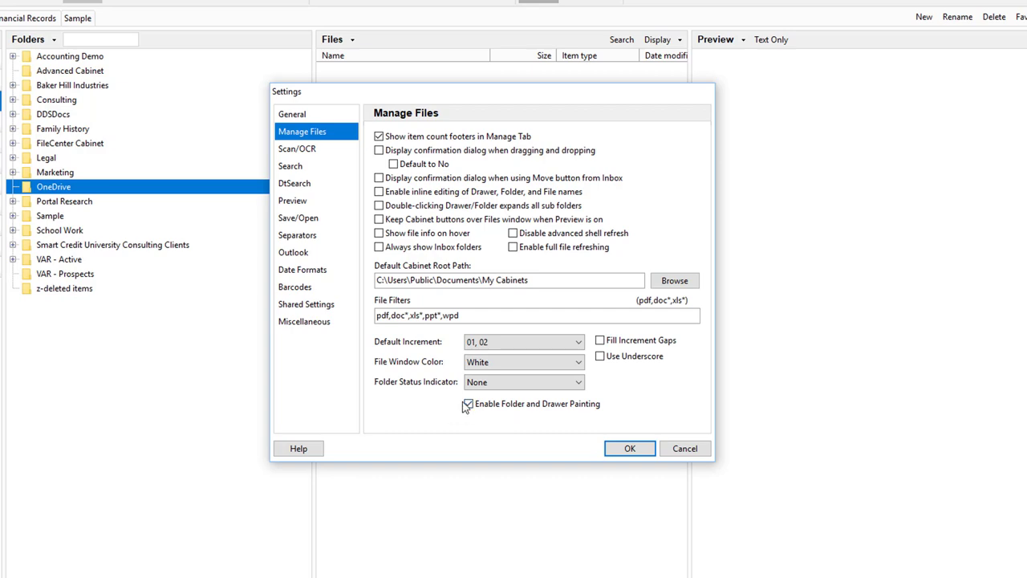
left_click(467, 404)
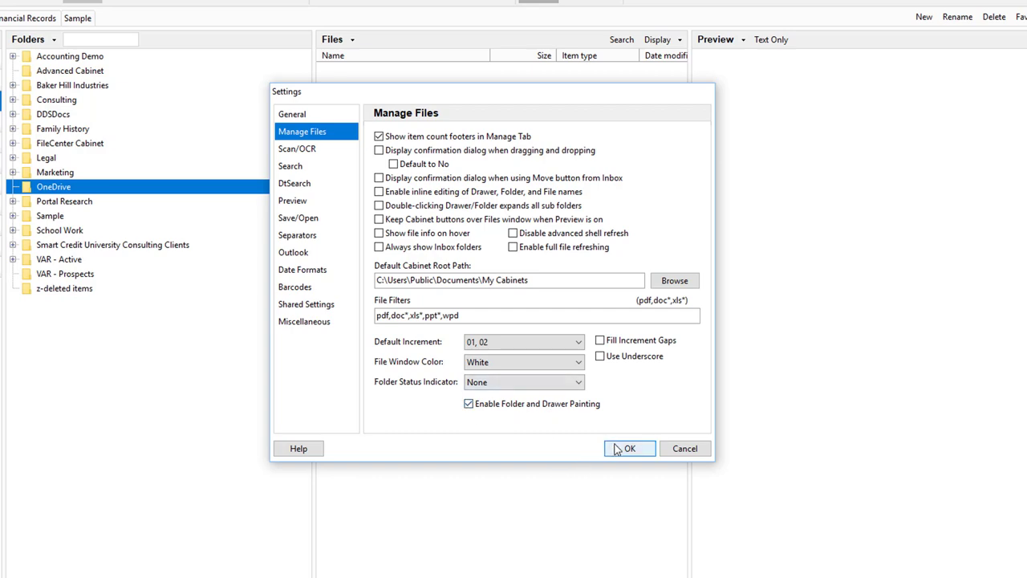
left_click(632, 448)
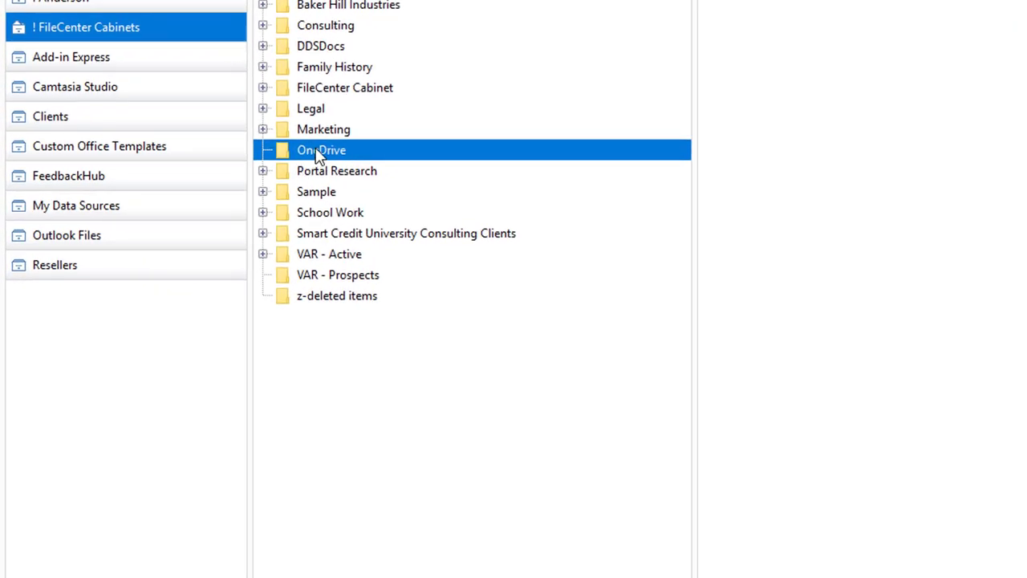
Paint the OneDrive folder Bright Green and select another folder to see its tag.
right_click(320, 150)
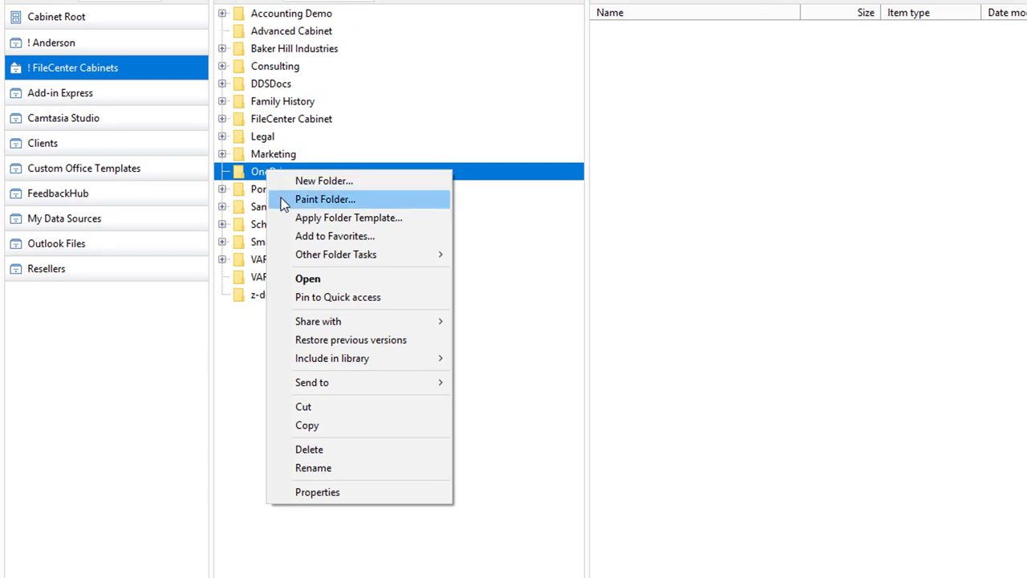
left_click(324, 199)
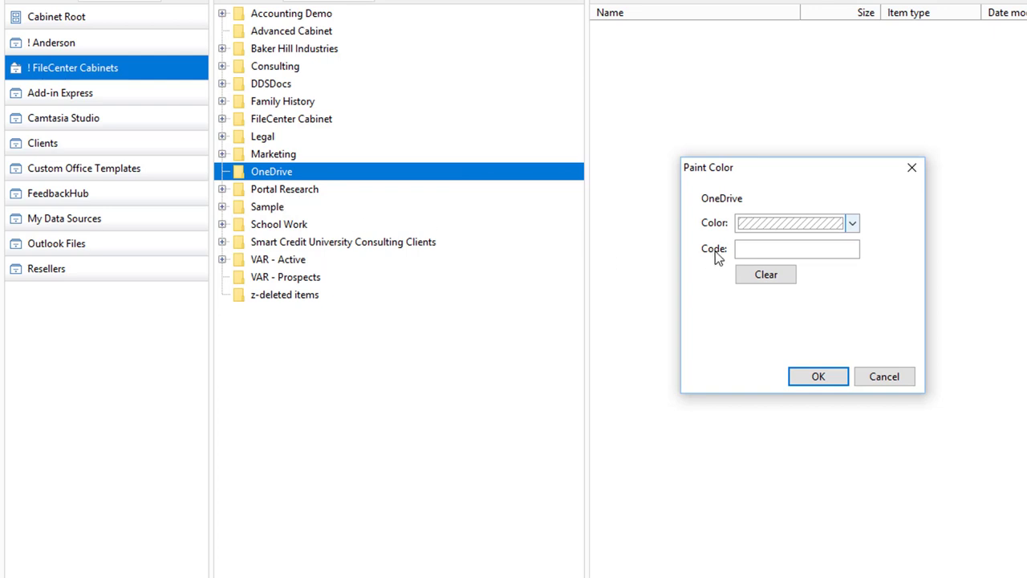
left_click(851, 223)
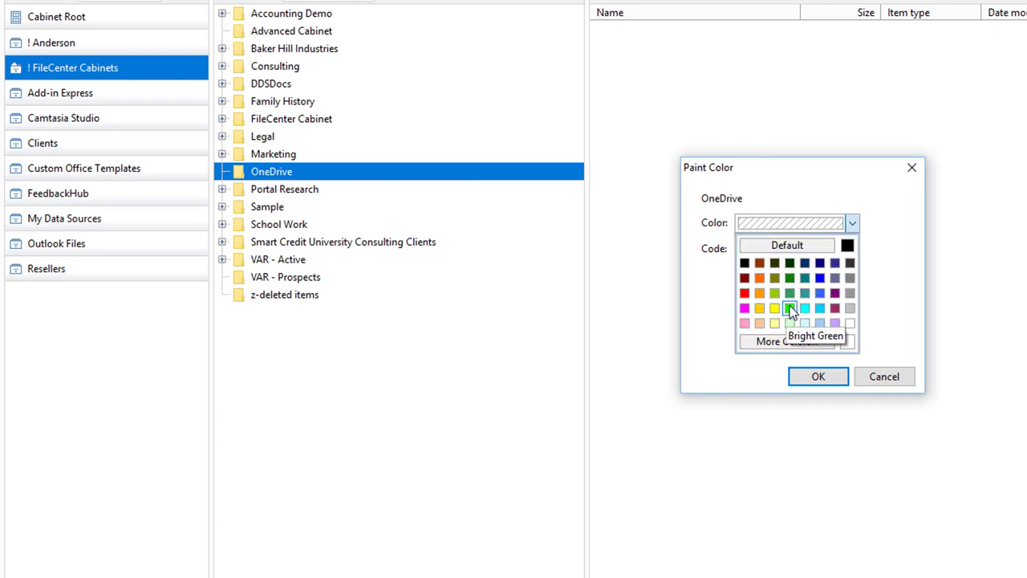
left_click(790, 310)
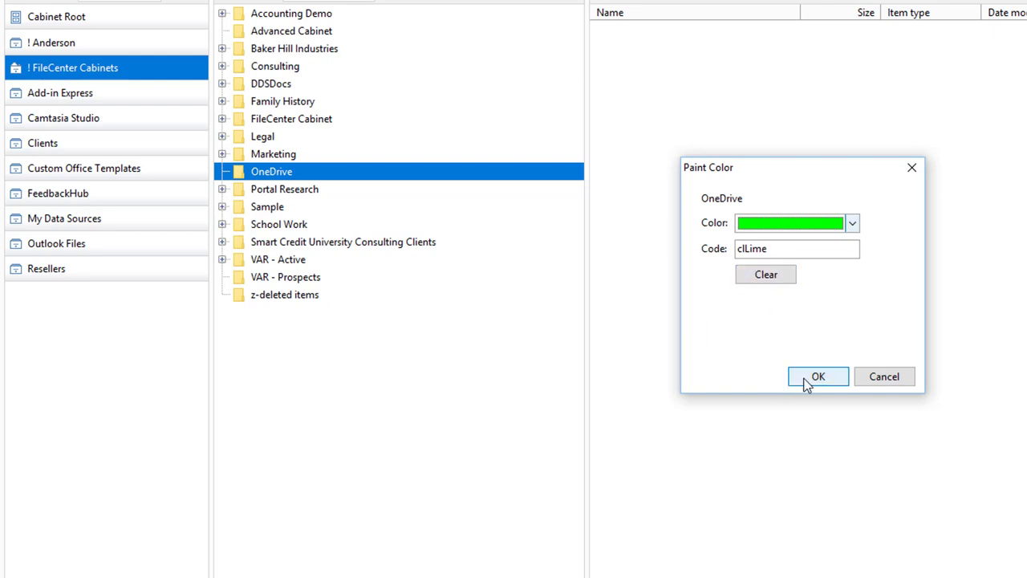
left_click(818, 377)
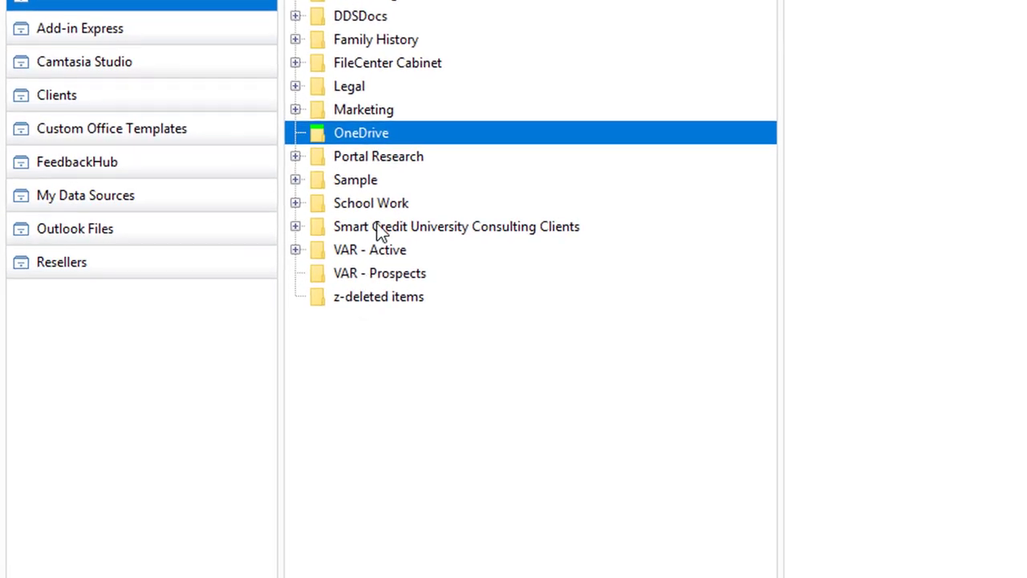
left_click(456, 226)
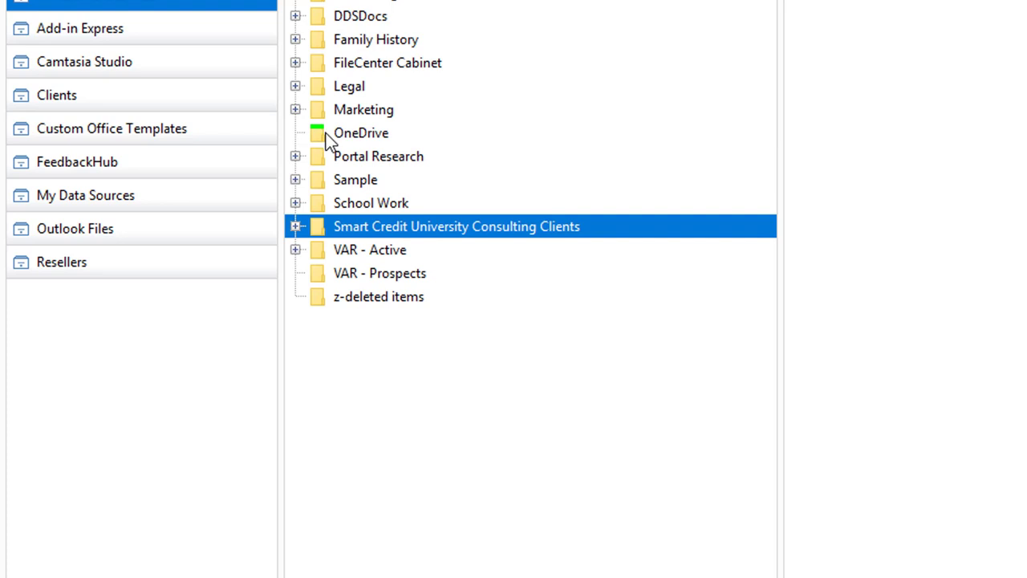
mouse_move(321, 146)
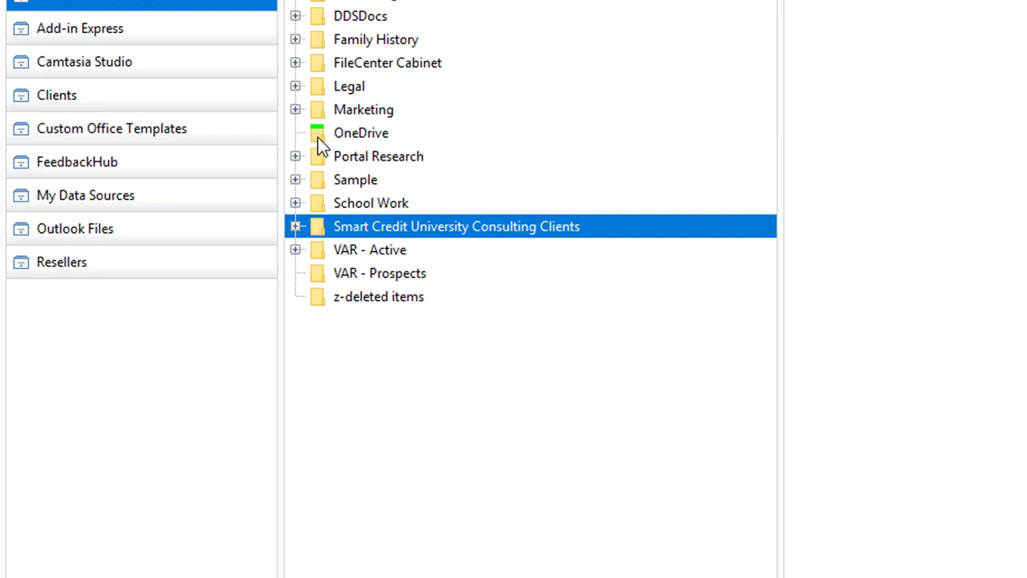
mouse_move(321, 171)
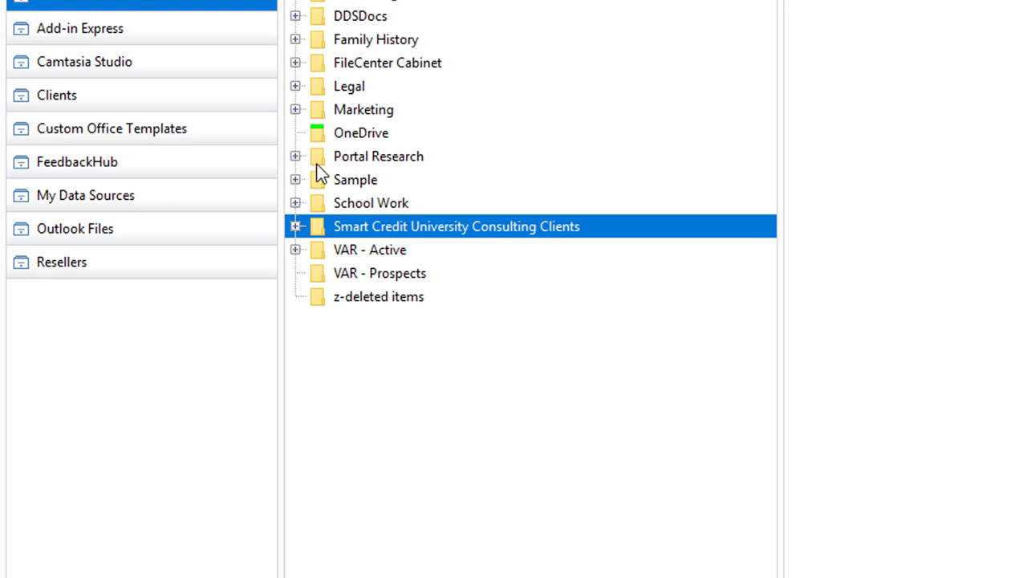
mouse_move(321, 143)
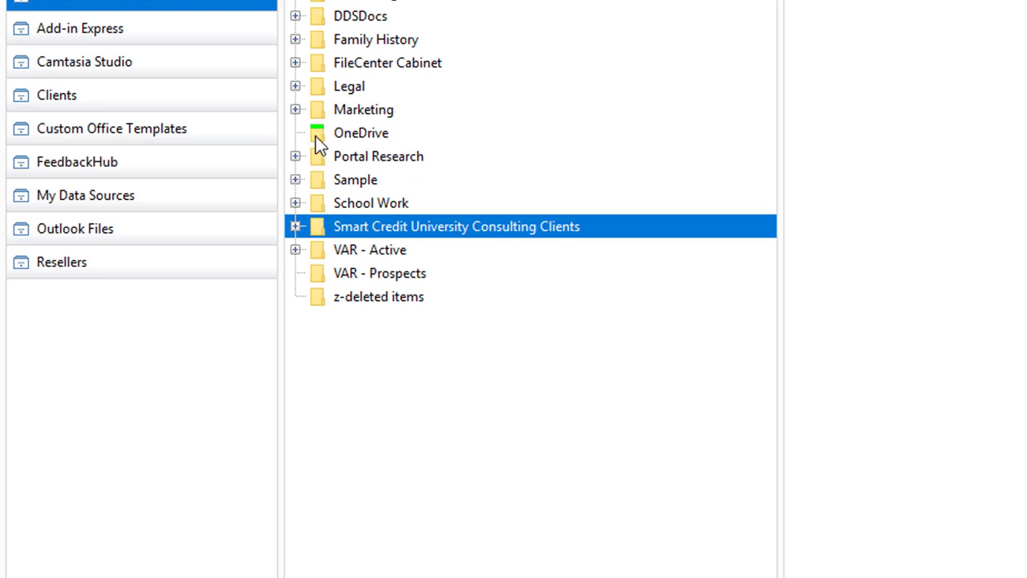
Paint the Custom Office Templates drawer red and select another drawer to show the marker.
right_click(111, 128)
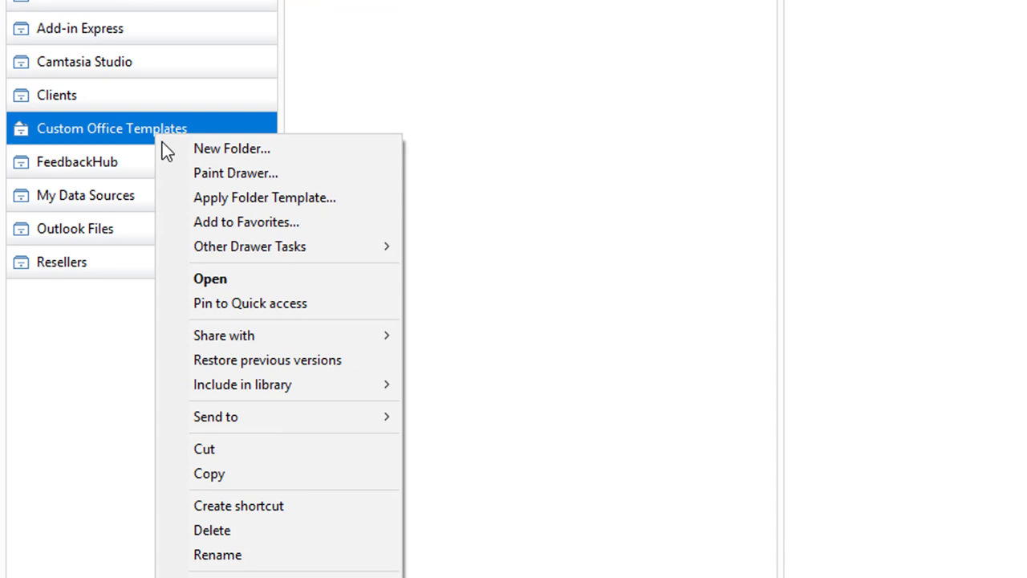
mouse_move(236, 173)
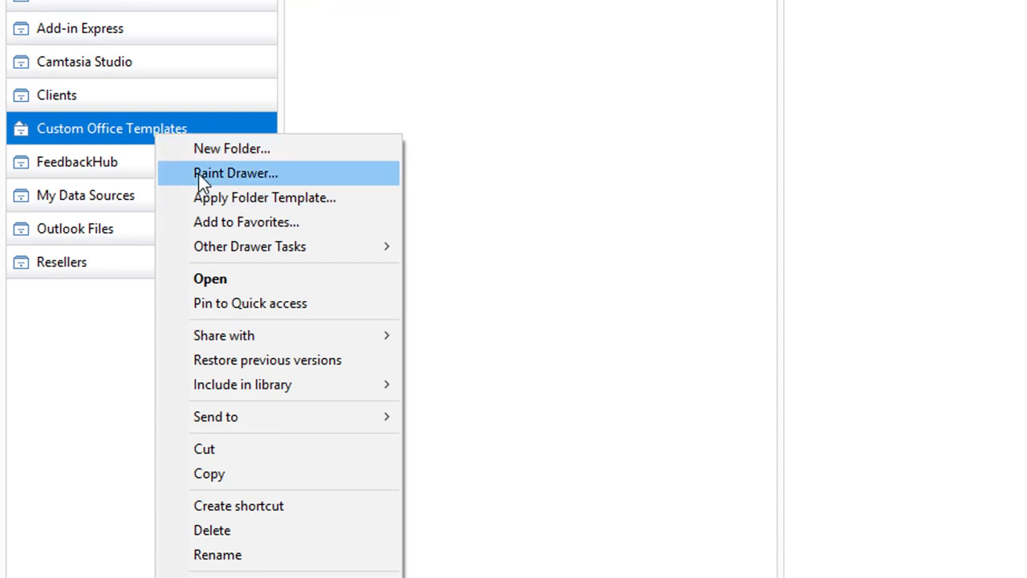
left_click(235, 173)
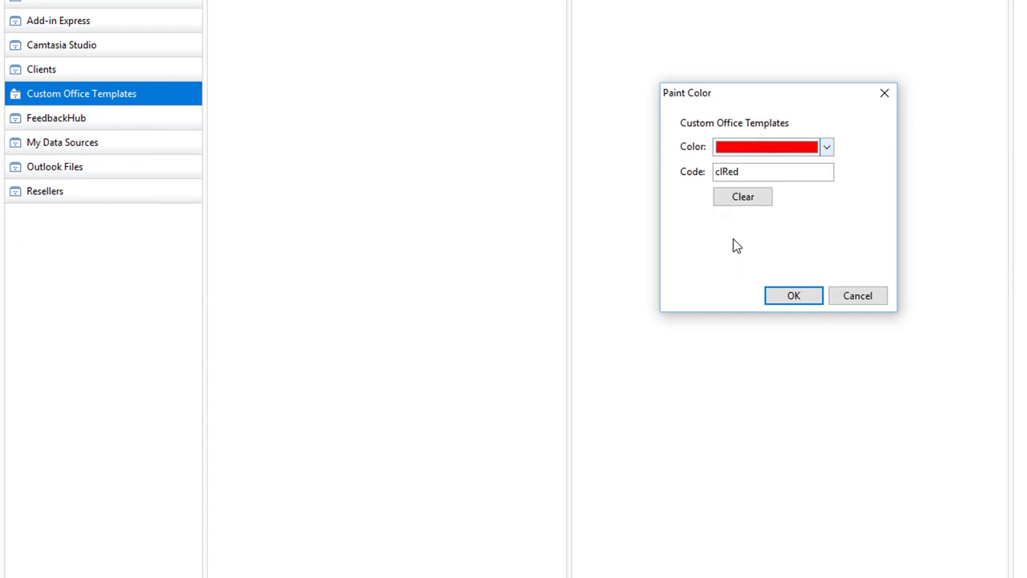
left_click(793, 295)
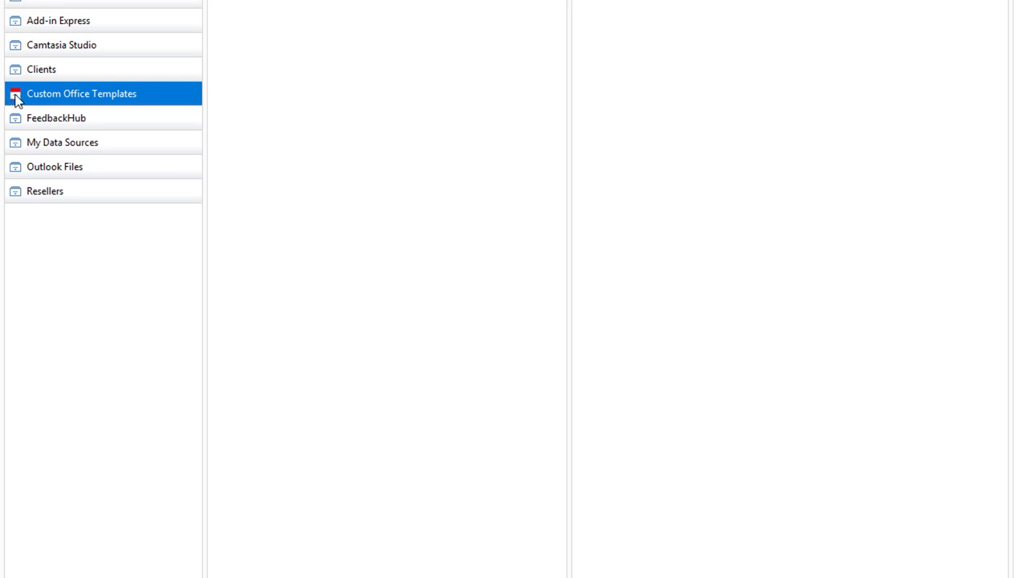
mouse_move(103, 111)
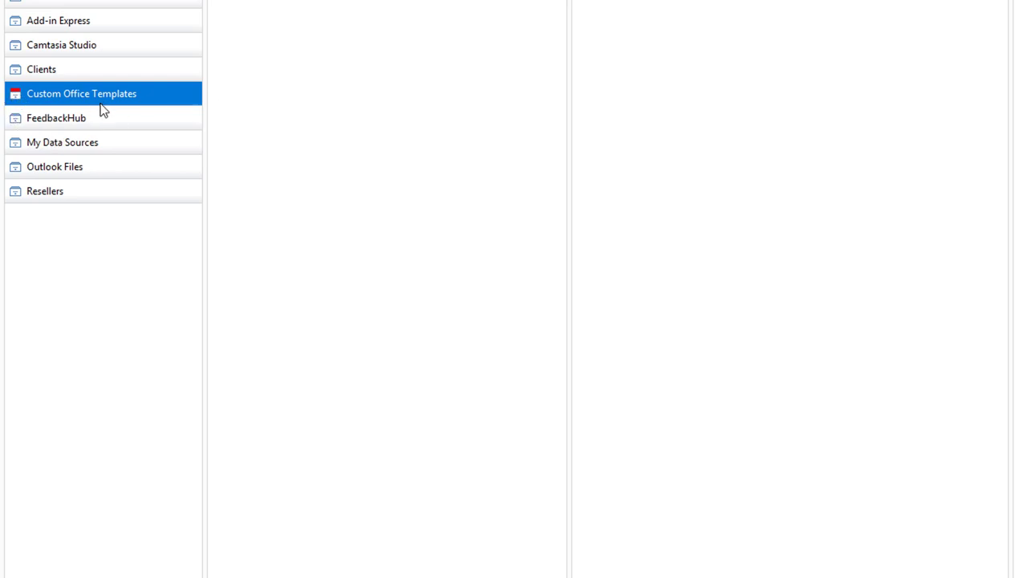
mouse_move(55, 103)
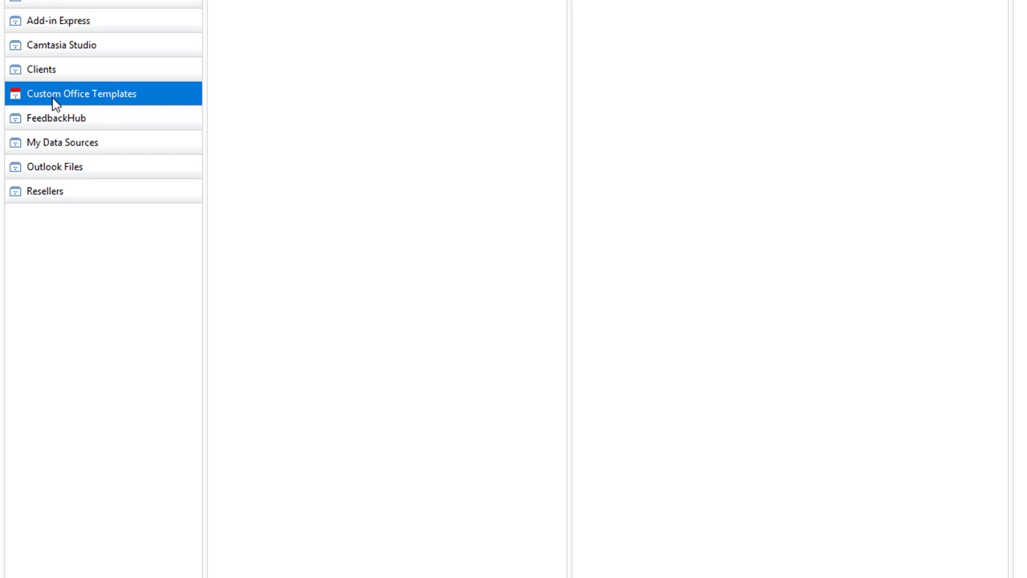
left_click(54, 167)
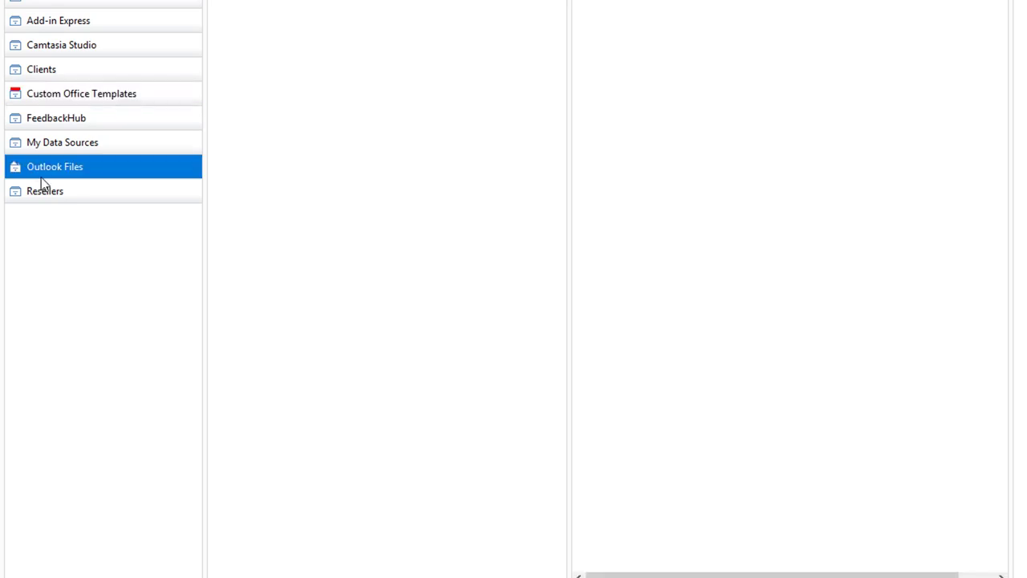
mouse_move(23, 102)
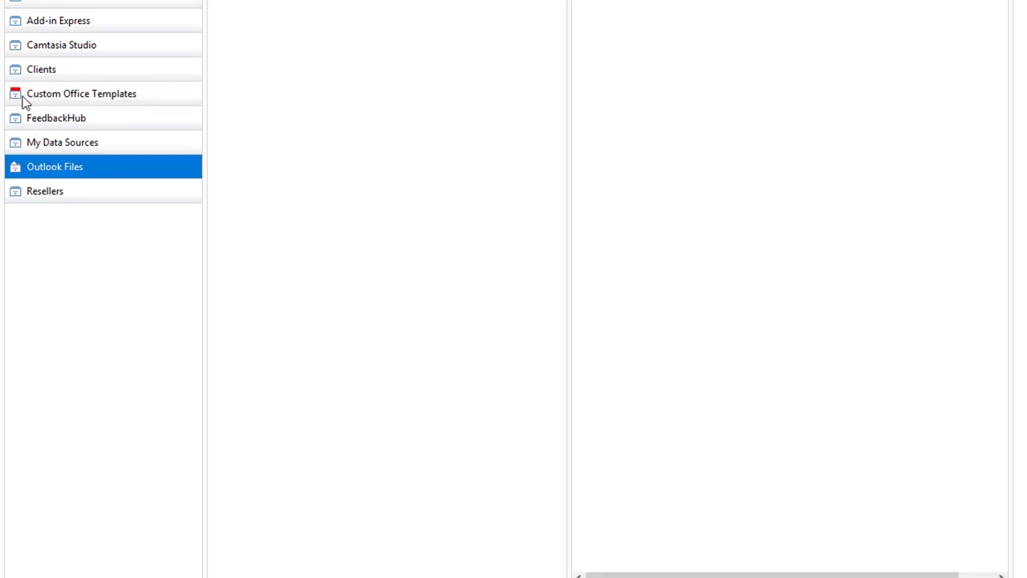